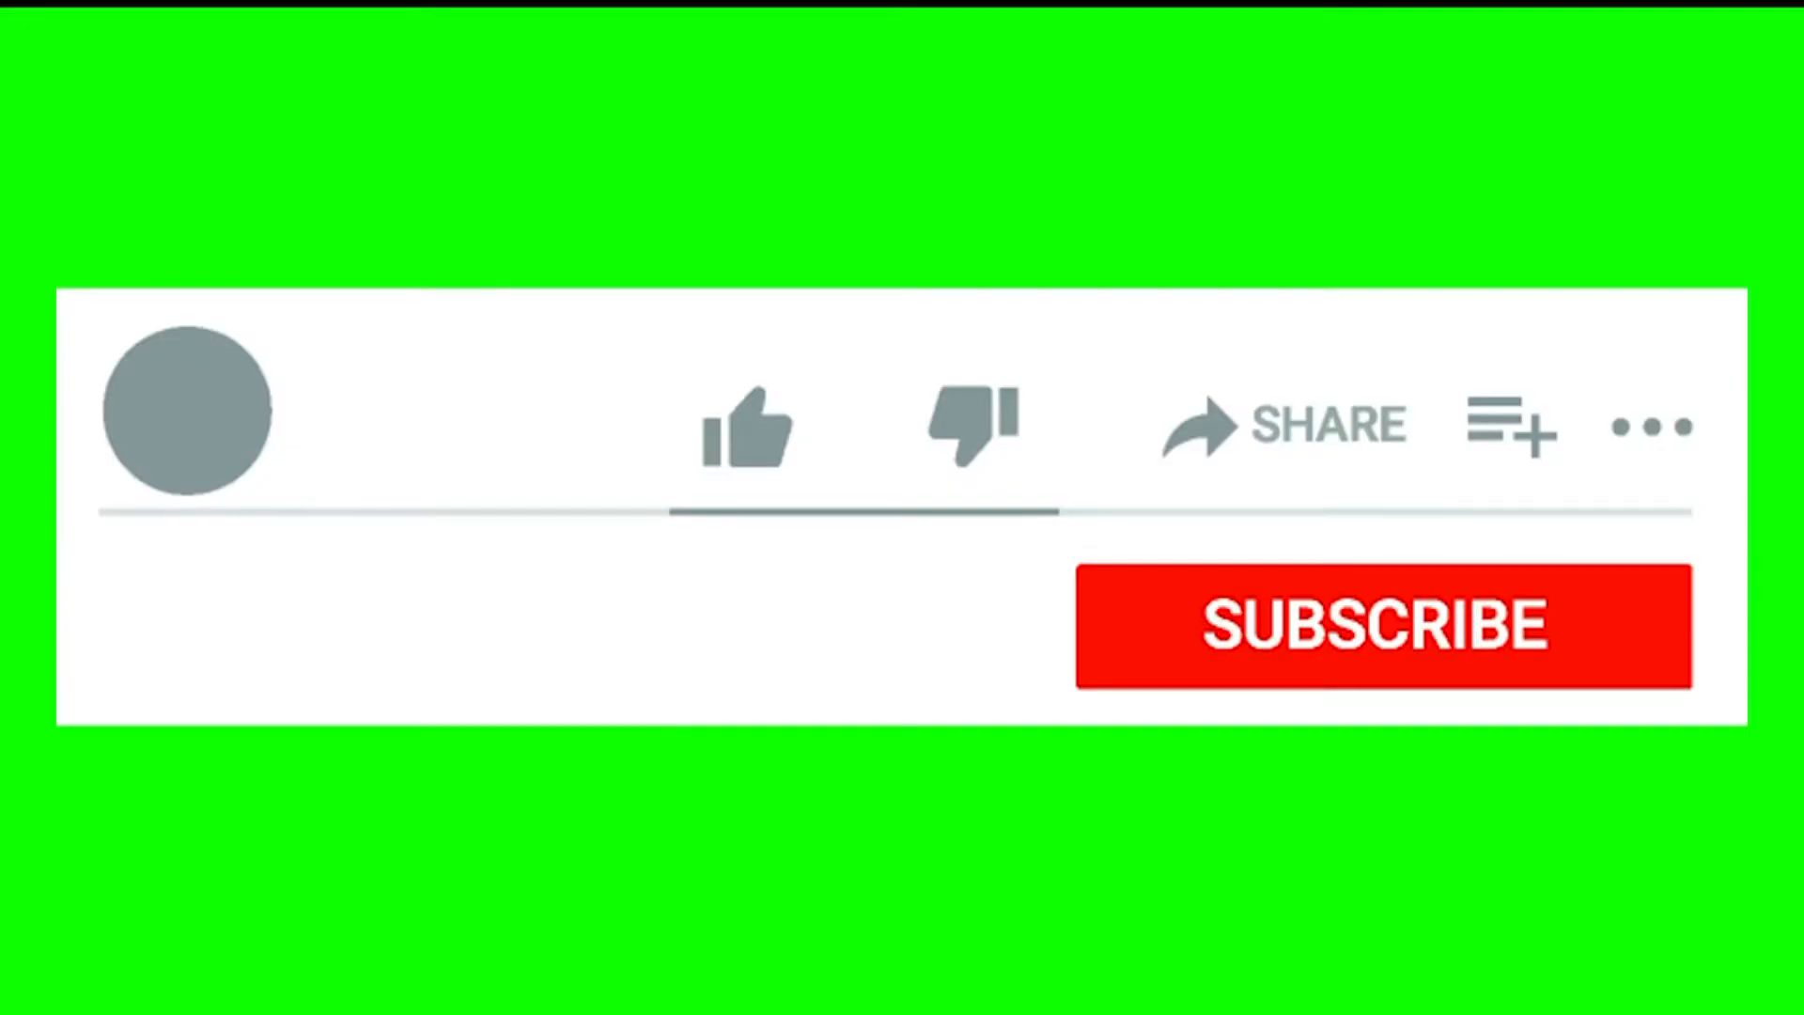
Step: Play the green-screen clip until the like count reaches 1 and Subscribed with bell appears
left_click(745, 426)
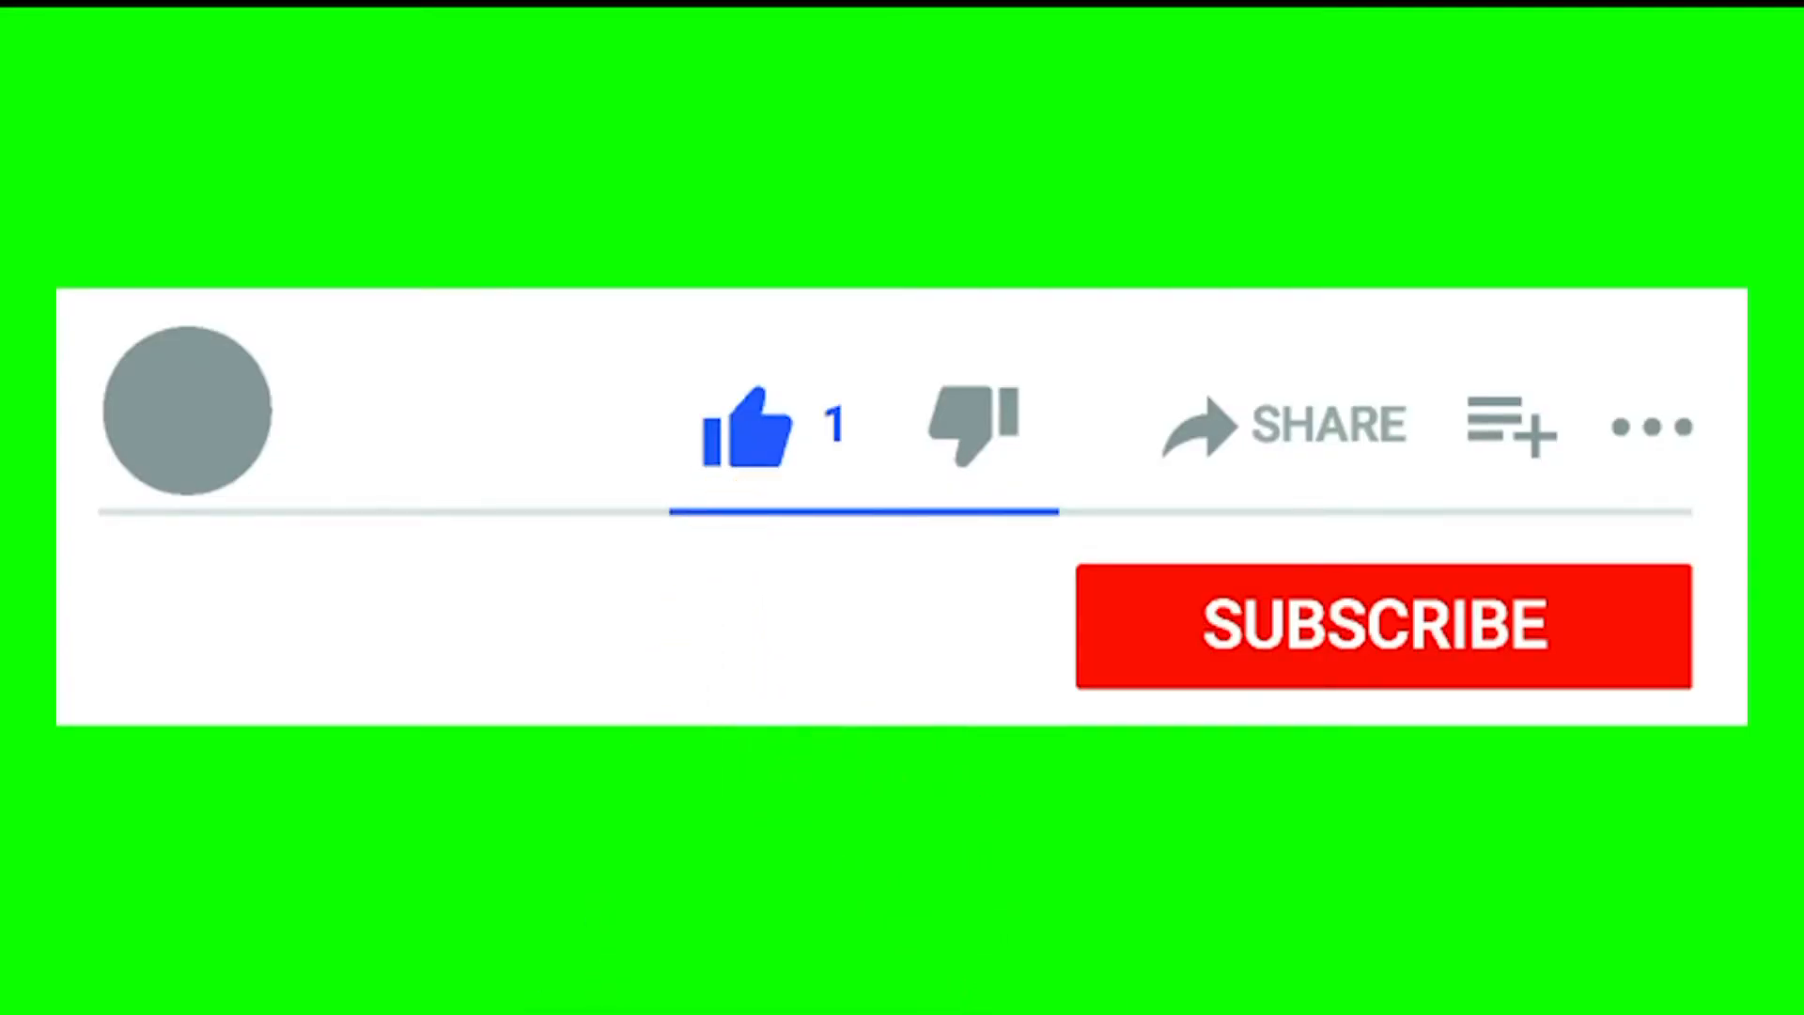
left_click(1378, 625)
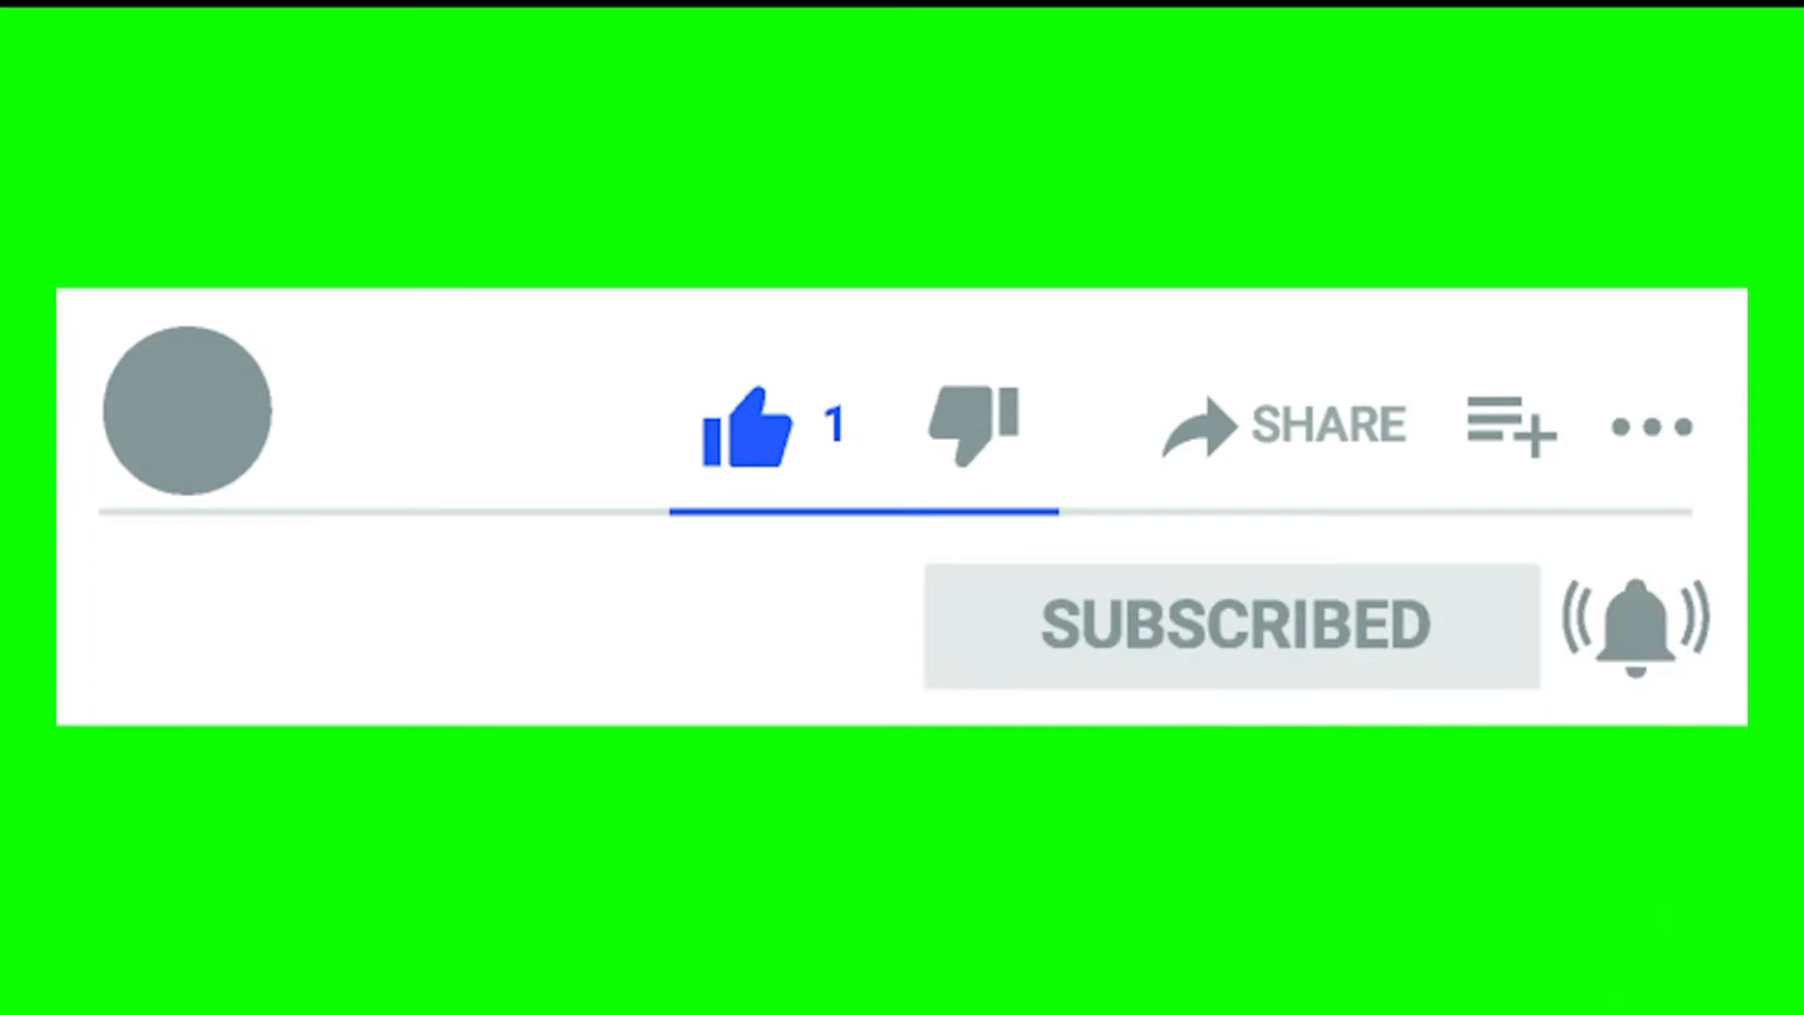